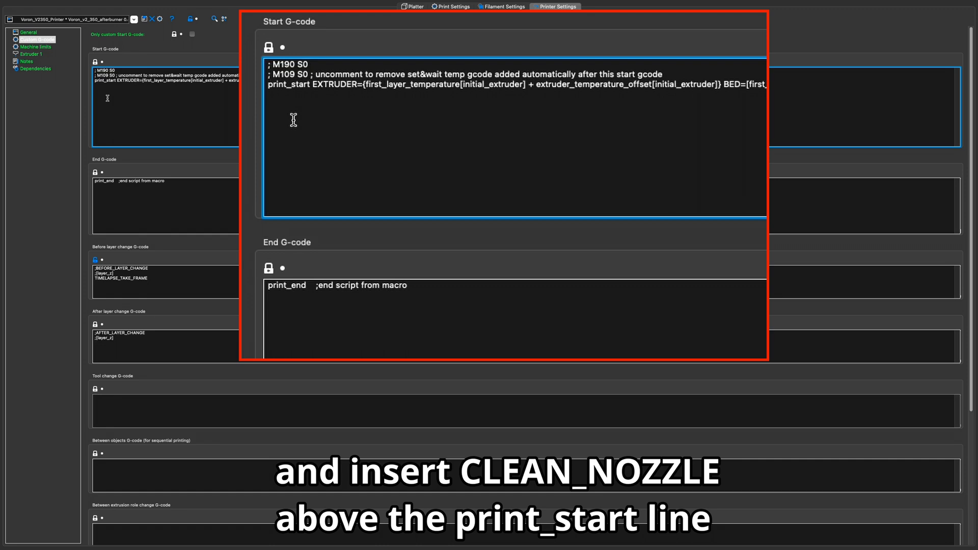
Edit the Start G-code so CLEAN_NOZZLE is removed above the print_start call
{"action": "type", "text": "CLEAN_NOZZLE"}
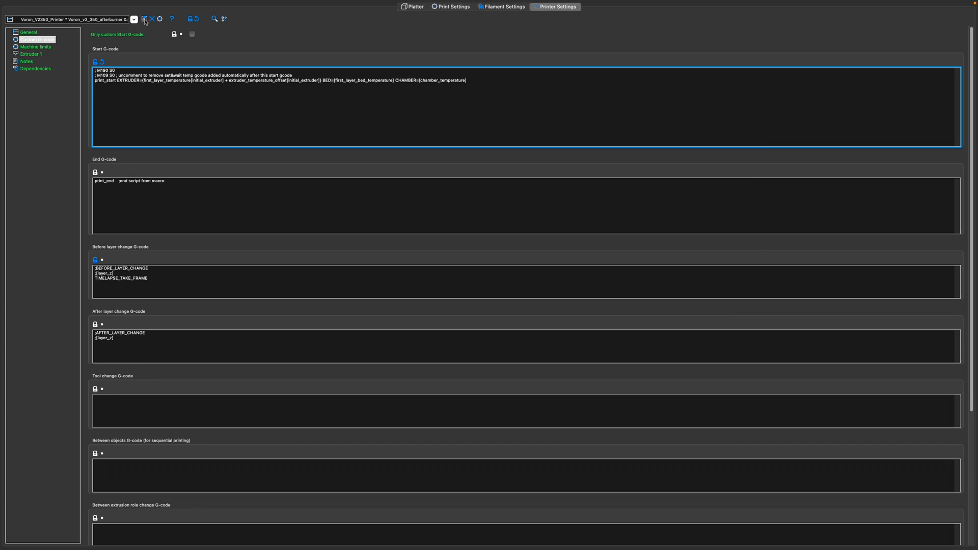
Save the modified printer settings preset, keeping its current name
{"action": "left_click", "coordinate": [146, 18]}
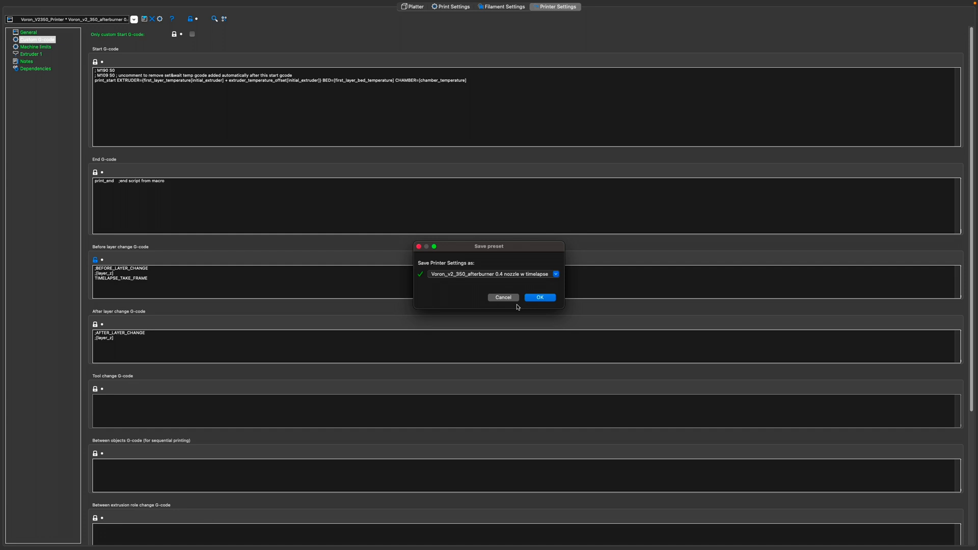
{"action": "left_click", "coordinate": [540, 298]}
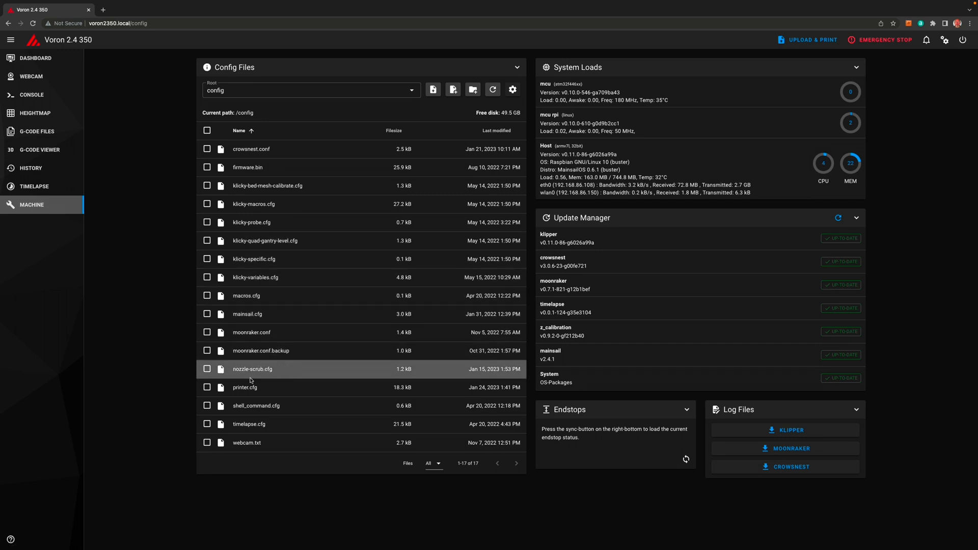
{"action": "mouse_move", "coordinate": [252, 388]}
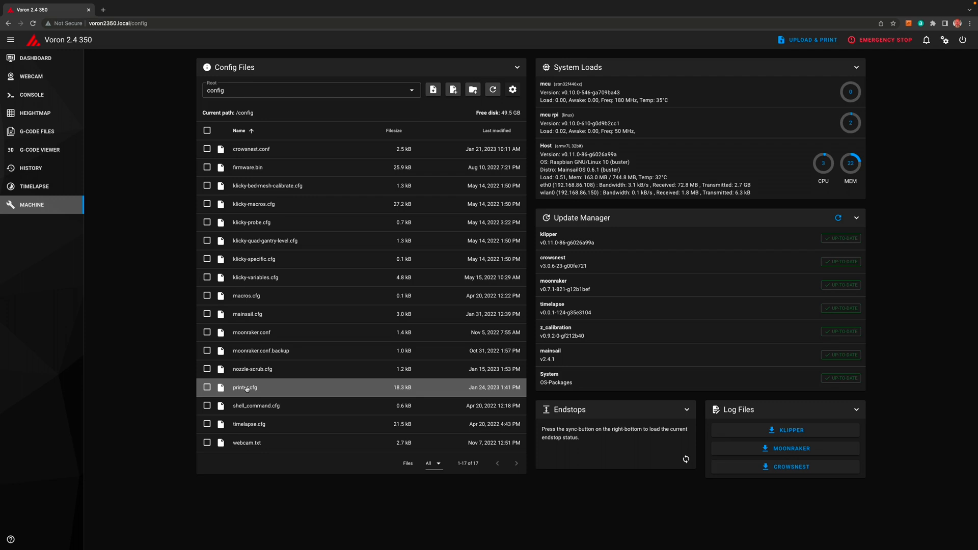
Open printer.cfg from the Mainsail config files in the editor
{"action": "double_click", "coordinate": [245, 387]}
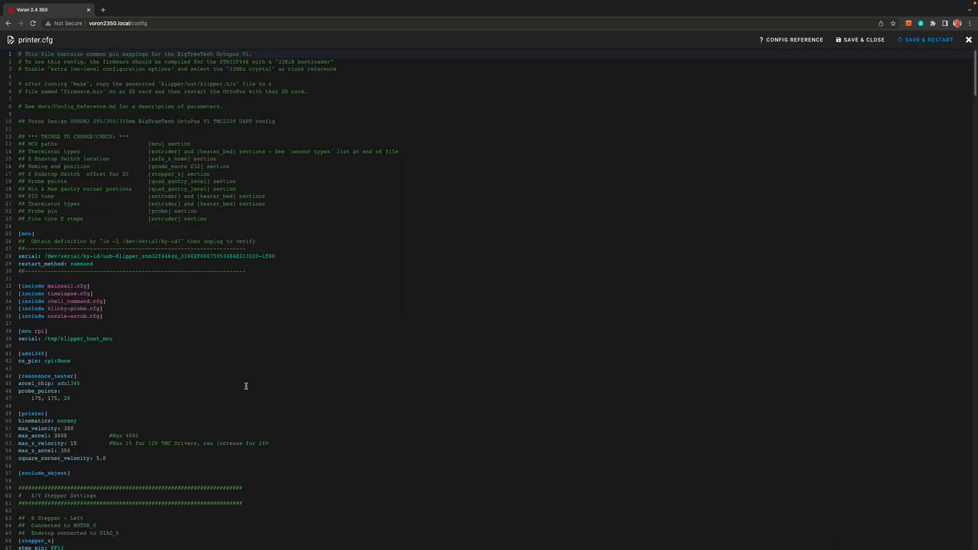
{"action": "mouse_move", "coordinate": [296, 353]}
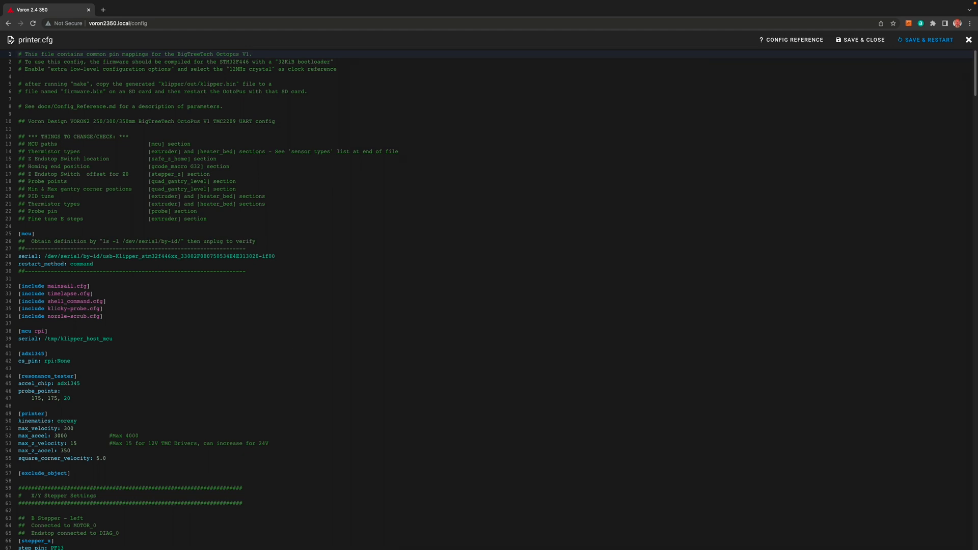
Search printer.cfg for G32 and bring the [gcode_macro G32] section into view
{"action": "key", "text": "Ctrl+f"}
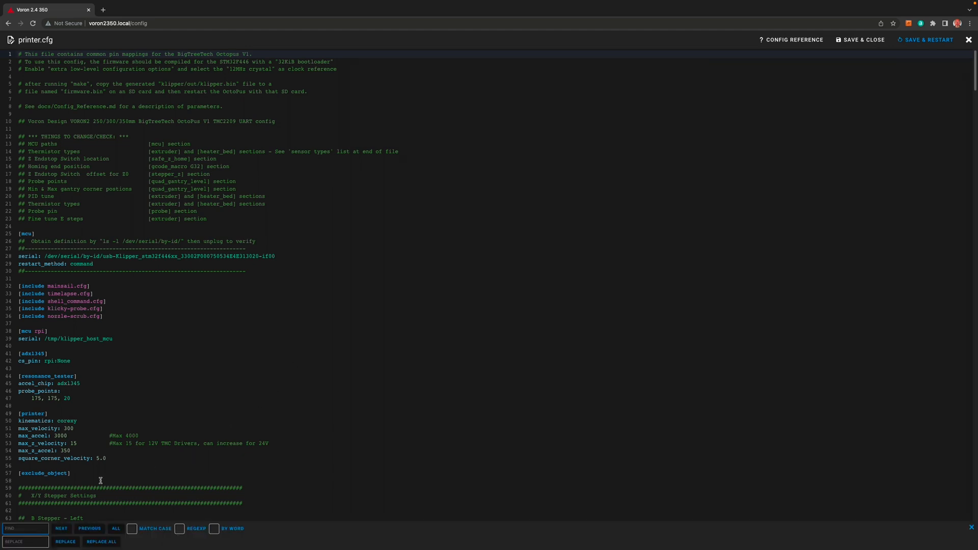
{"action": "type", "text": "G32"}
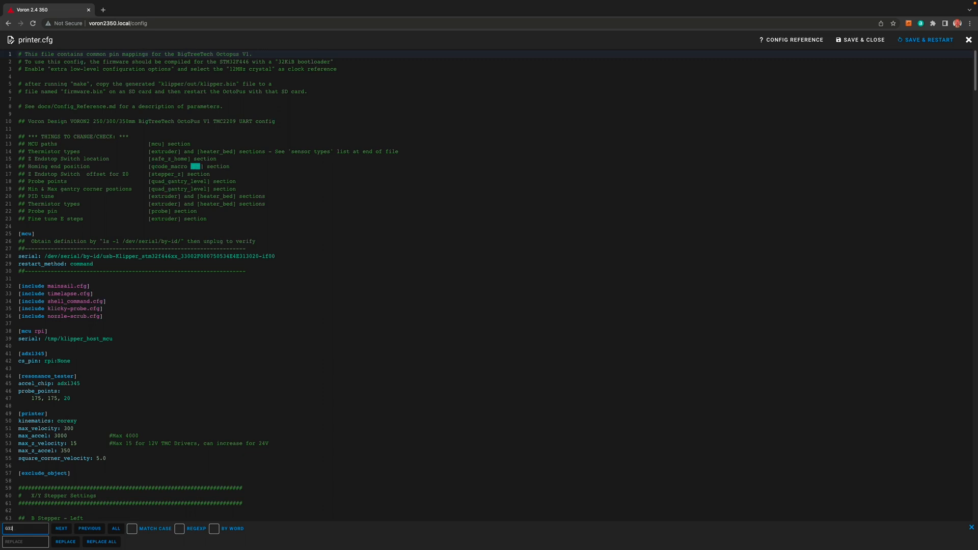
{"action": "left_click", "coordinate": [62, 529]}
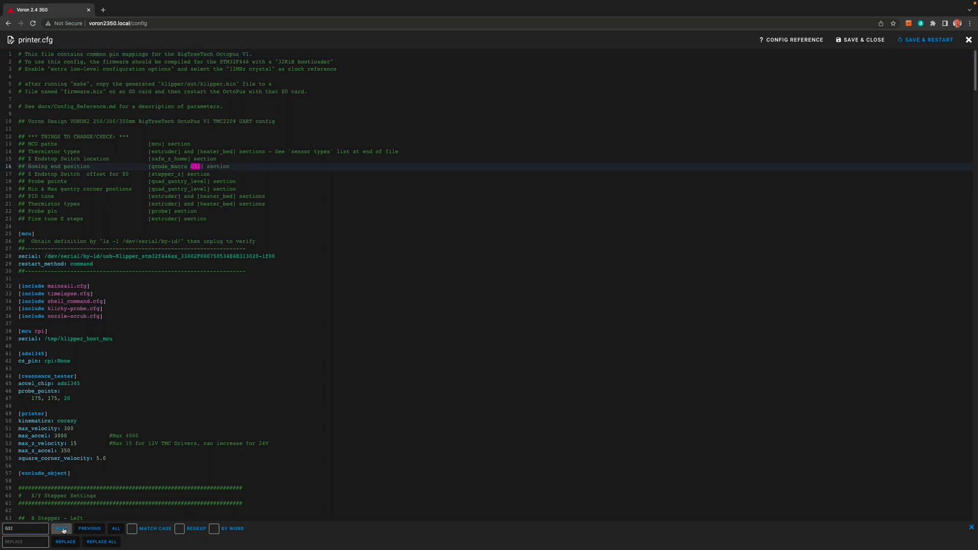
{"action": "left_click", "coordinate": [61, 529]}
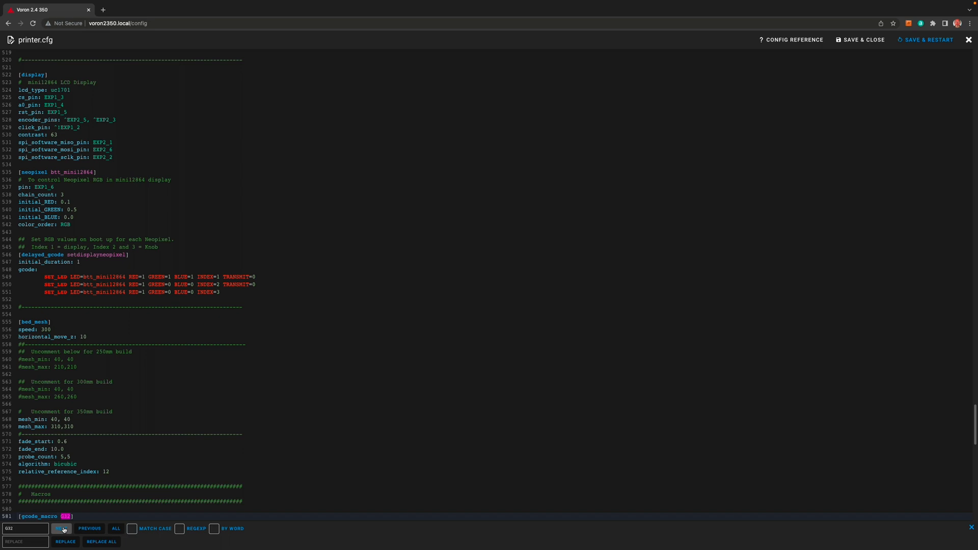
{"action": "left_click", "coordinate": [65, 529]}
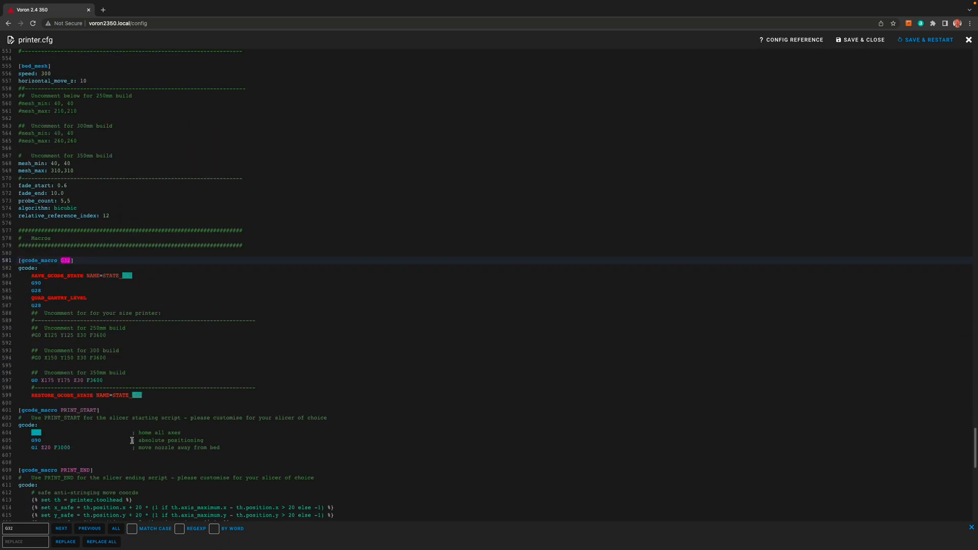
{"action": "scroll", "scroll_direction": "down", "scroll_amount": 3}
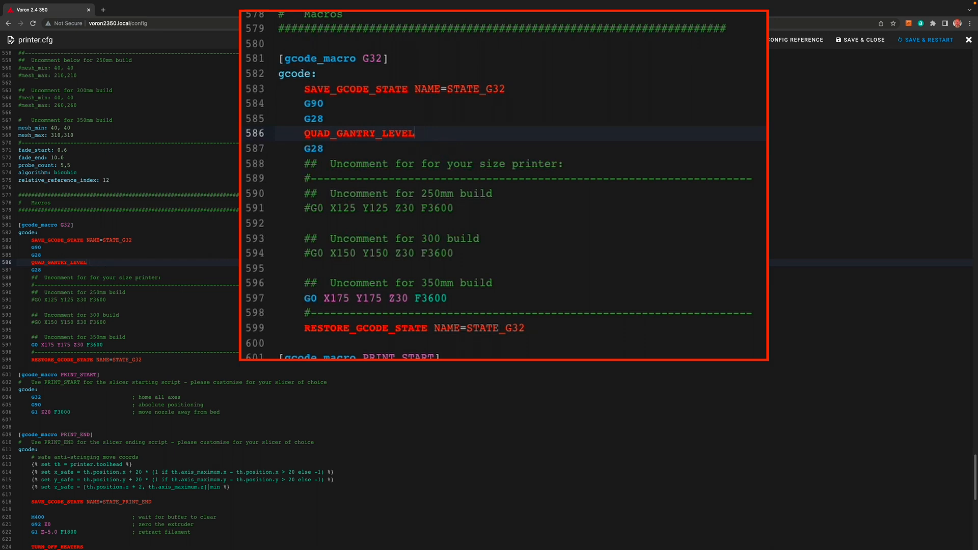
Insert a CLEAN_NOZZLE line in the G32 macro right after QUAD_GANTRY_LEVEL
{"action": "key", "text": "Enter"}
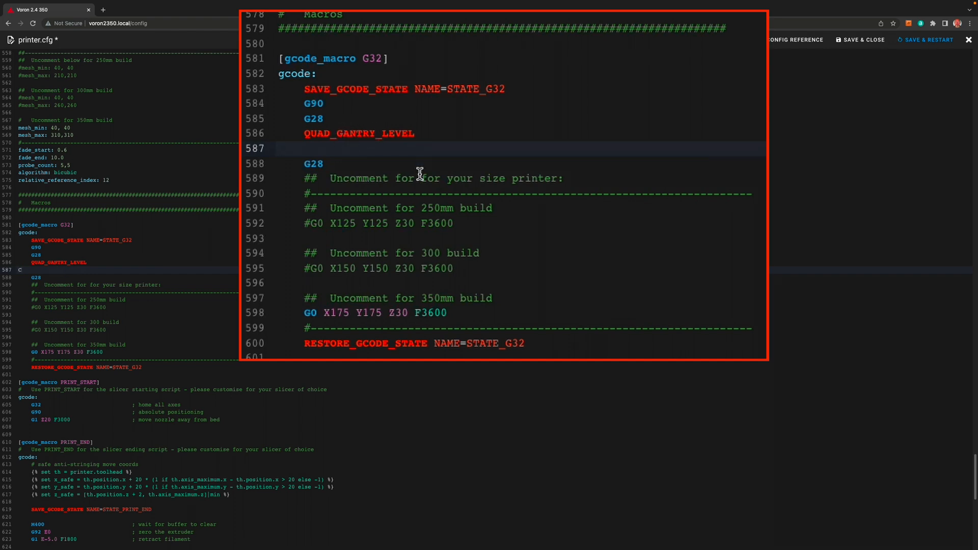
{"action": "type", "text": "CLEASN"}
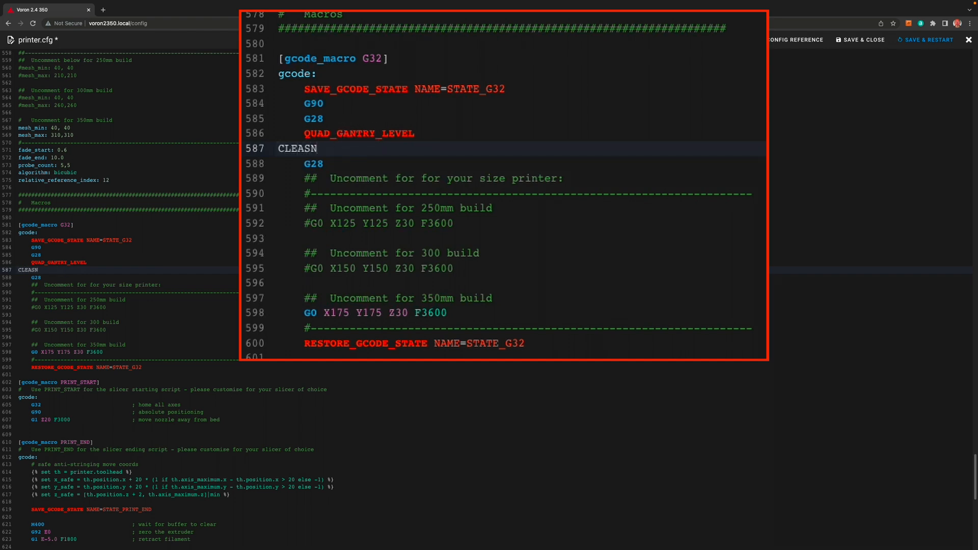
{"action": "key", "text": "Backspace"}
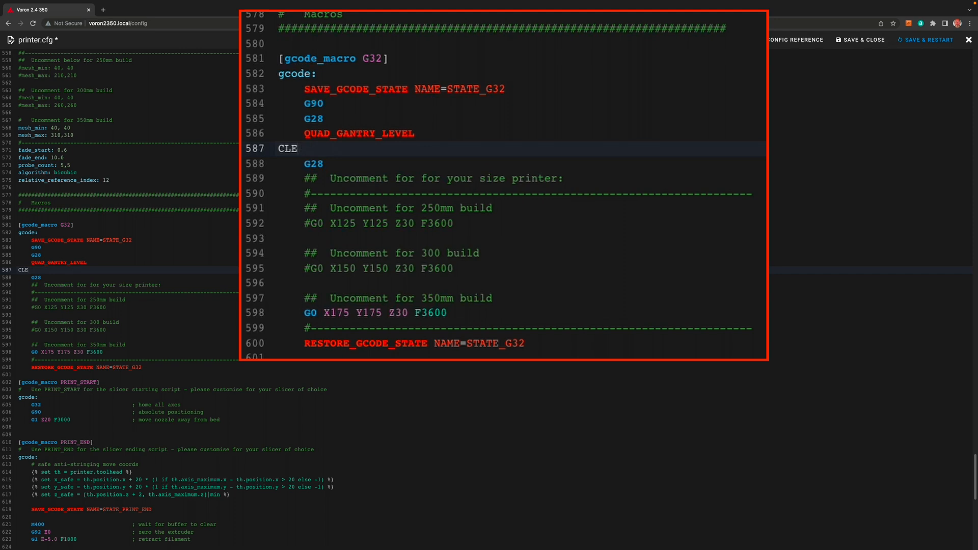
{"action": "type", "text": "AN"}
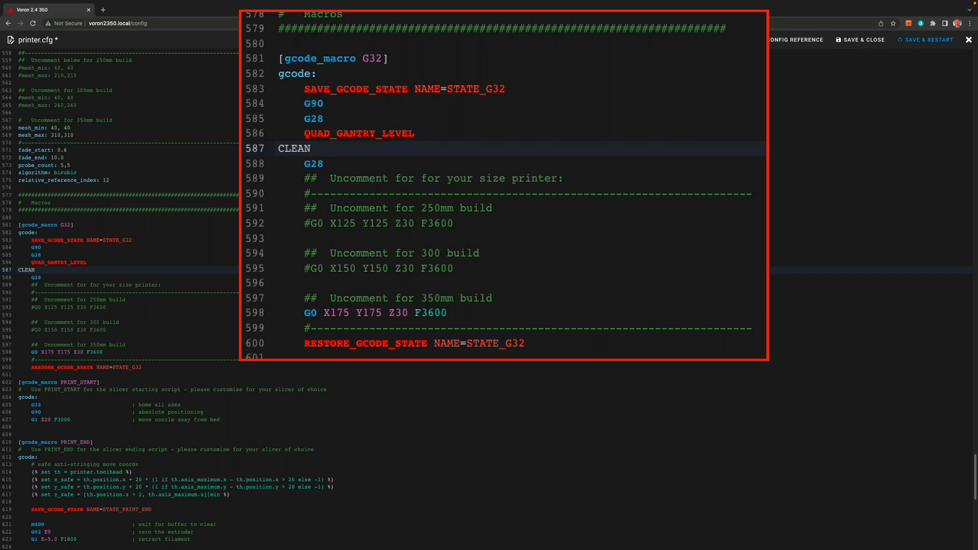
{"action": "type", "text": "_NO"}
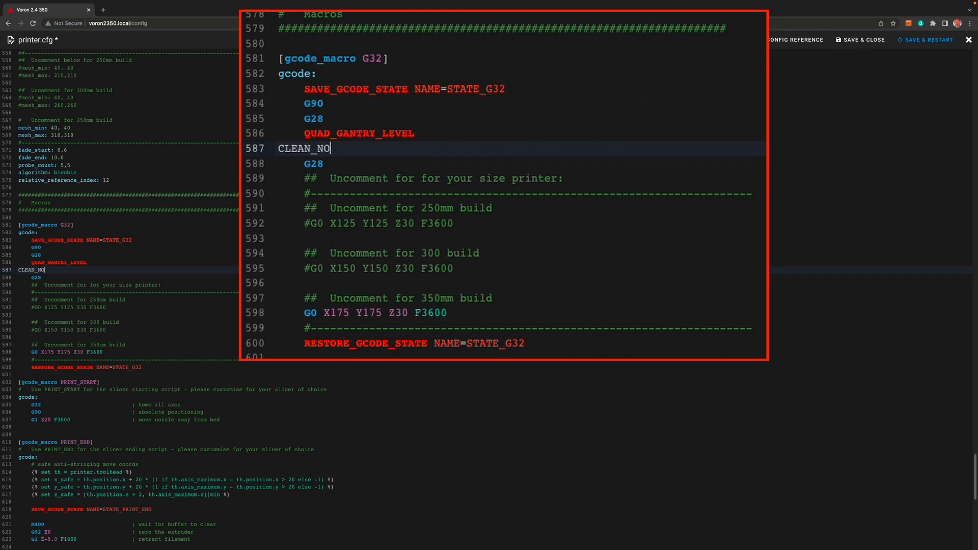
{"action": "type", "text": "ZZLE"}
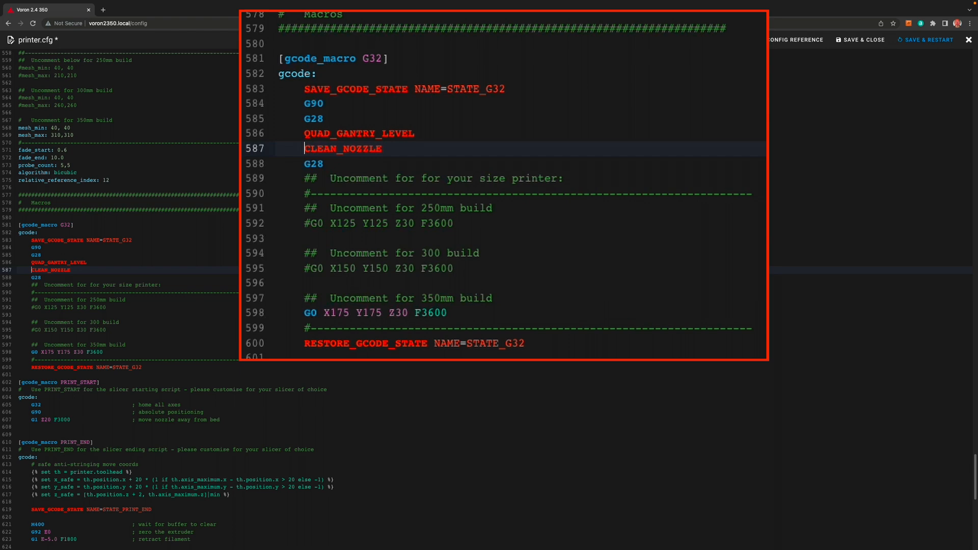
{"action": "mouse_move", "coordinate": [324, 168]}
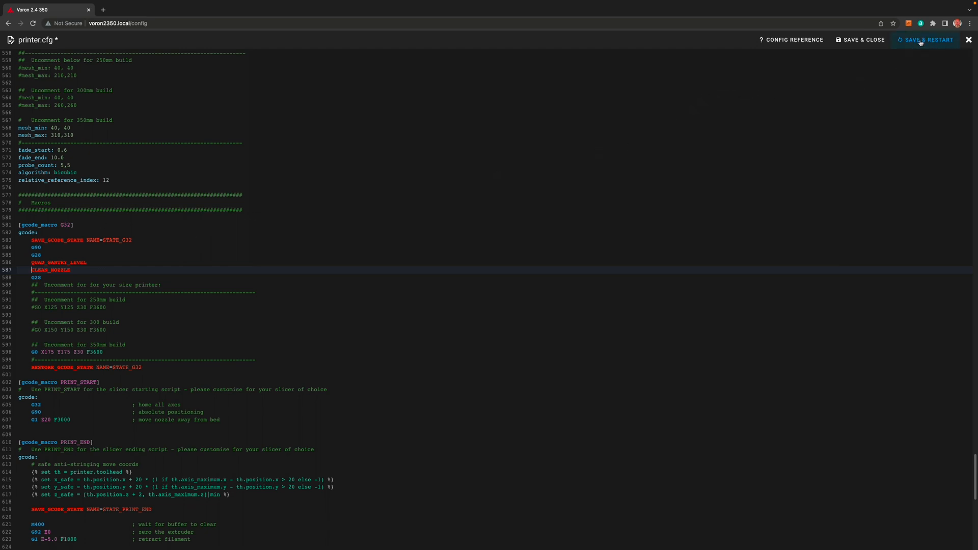
{"action": "left_click", "coordinate": [929, 40]}
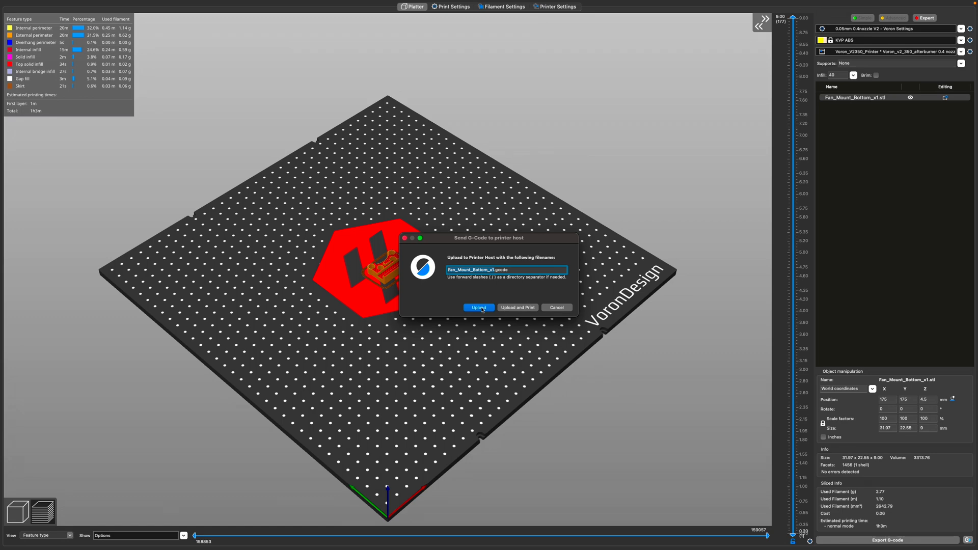
Upload Fan_Mount_Bottom_x1.gcode to the printer host with its filename unchanged
{"action": "left_click", "coordinate": [478, 308]}
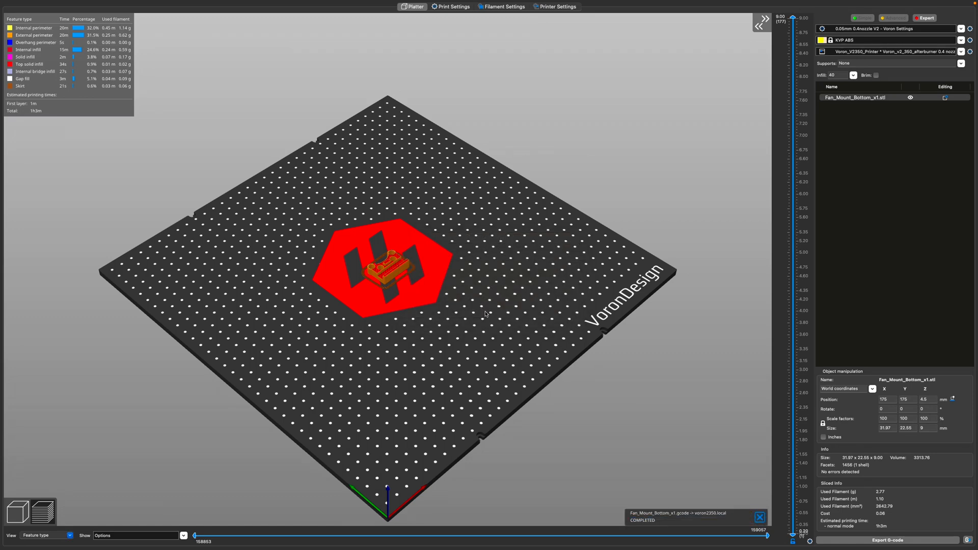